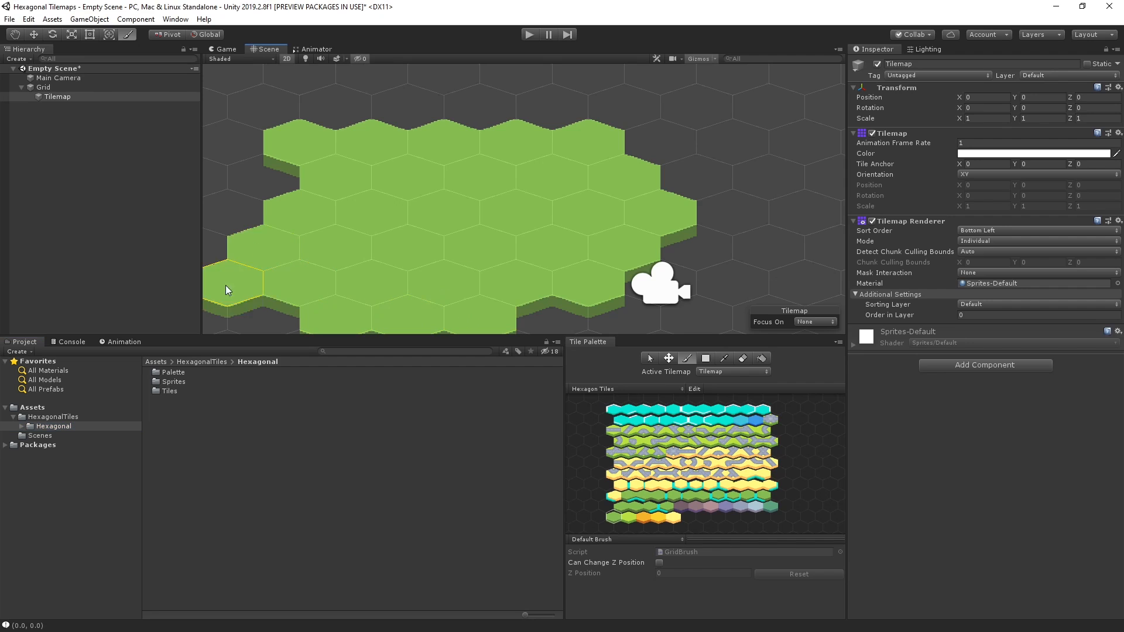
Open the Empty Scene from the Scenes folder, leaving only Main Camera in the Hierarchy.
{"action": "left_click", "coordinate": [767, 178]}
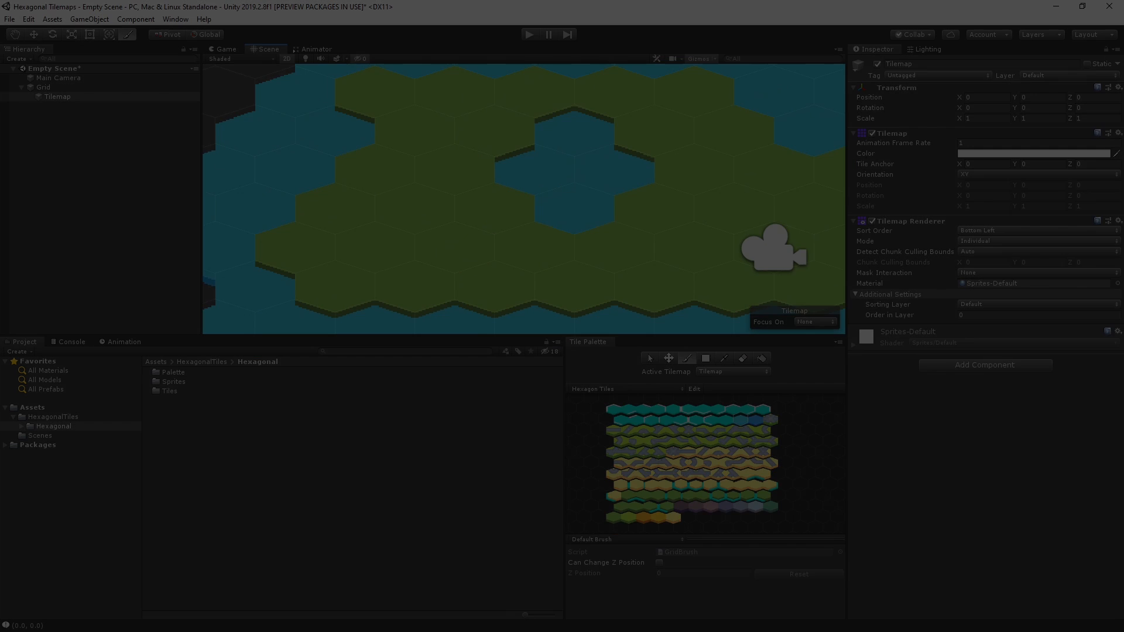
{"action": "left_click", "coordinate": [225, 49]}
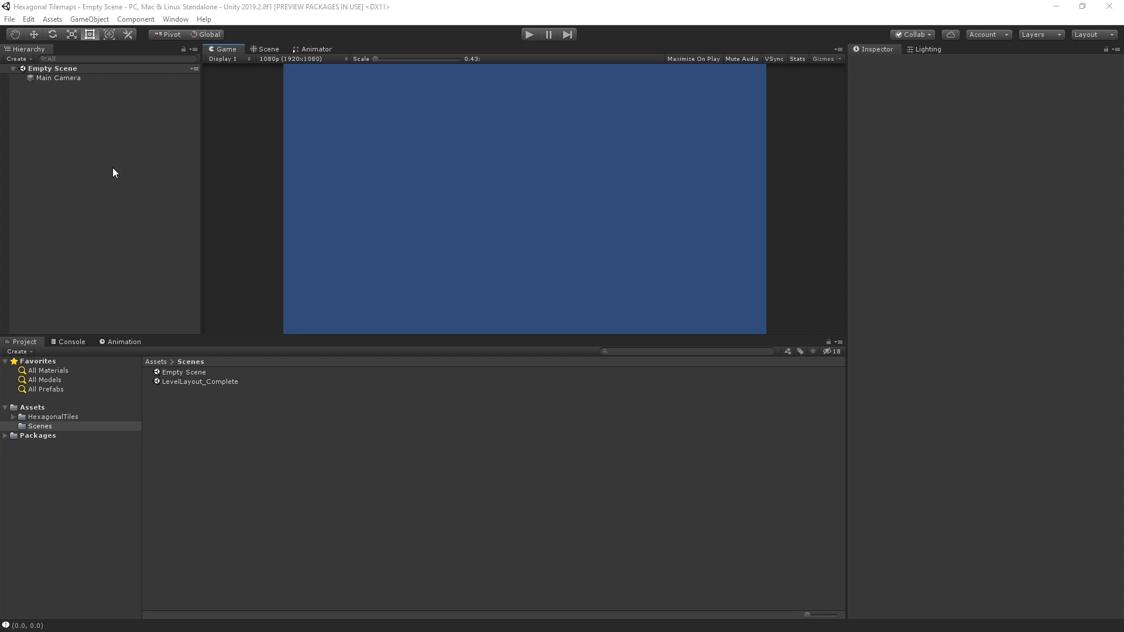
Create a Hexagon (Point Top) palette named Hexagon Tiles, saved in the Scenes folder.
{"action": "left_click", "coordinate": [175, 18]}
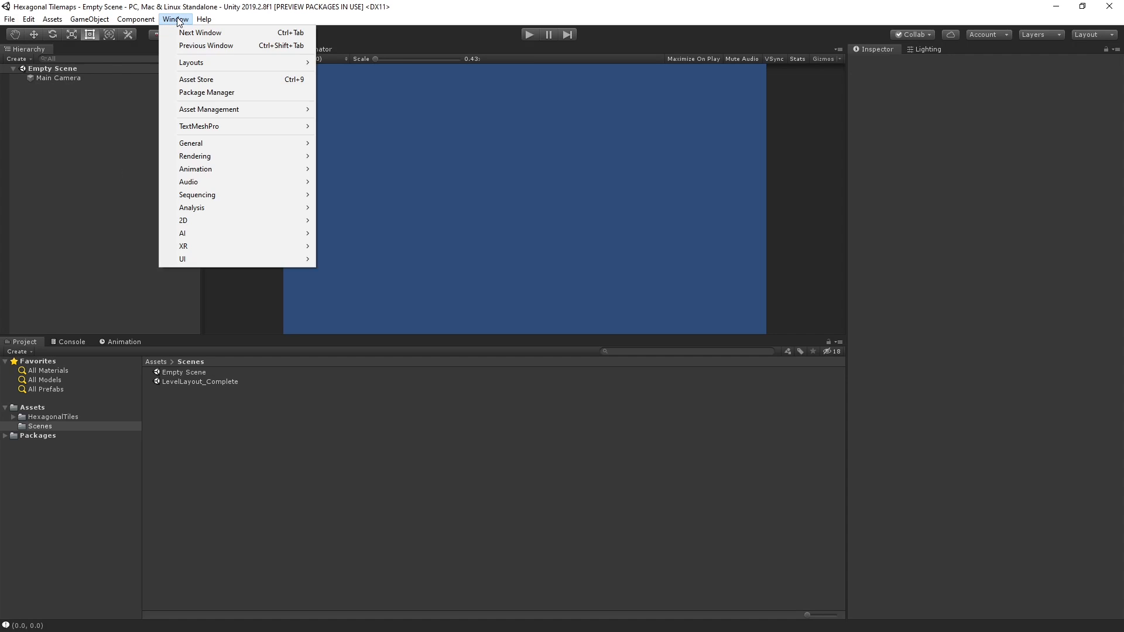
{"action": "mouse_move", "coordinate": [184, 221]}
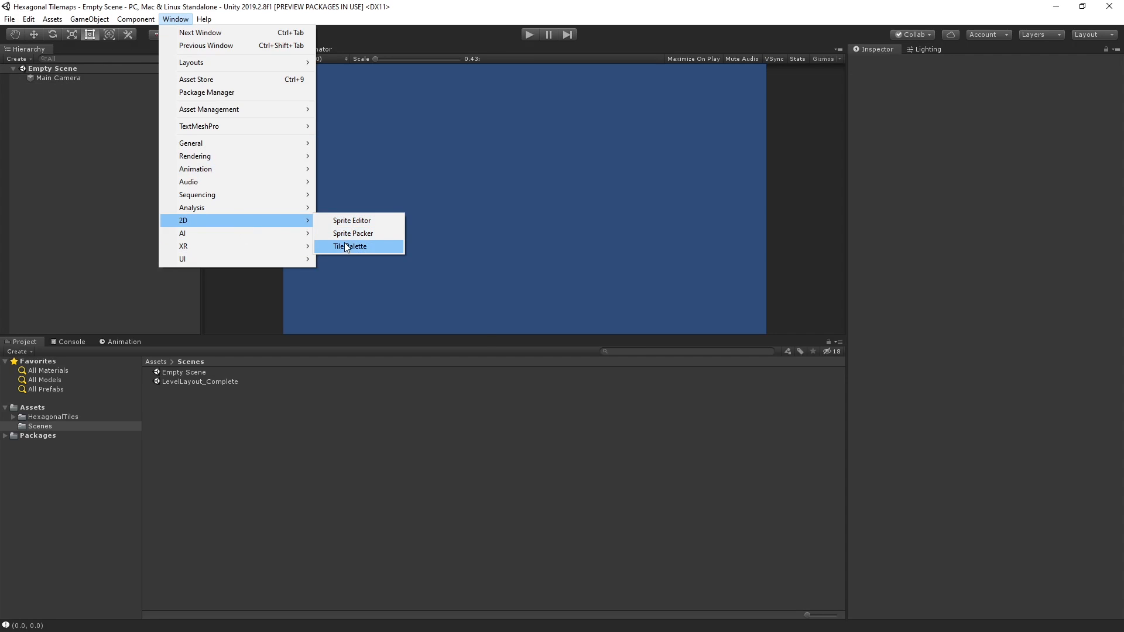
{"action": "left_click", "coordinate": [351, 246]}
{"action": "type", "text": "Hexag"}
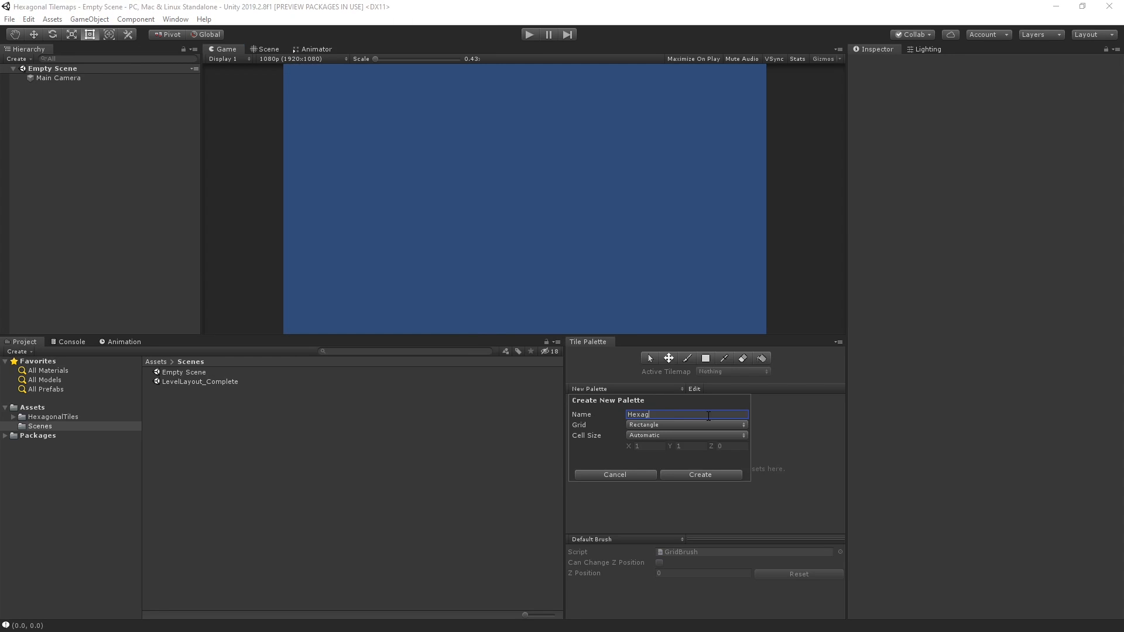
{"action": "left_click", "coordinate": [685, 425]}
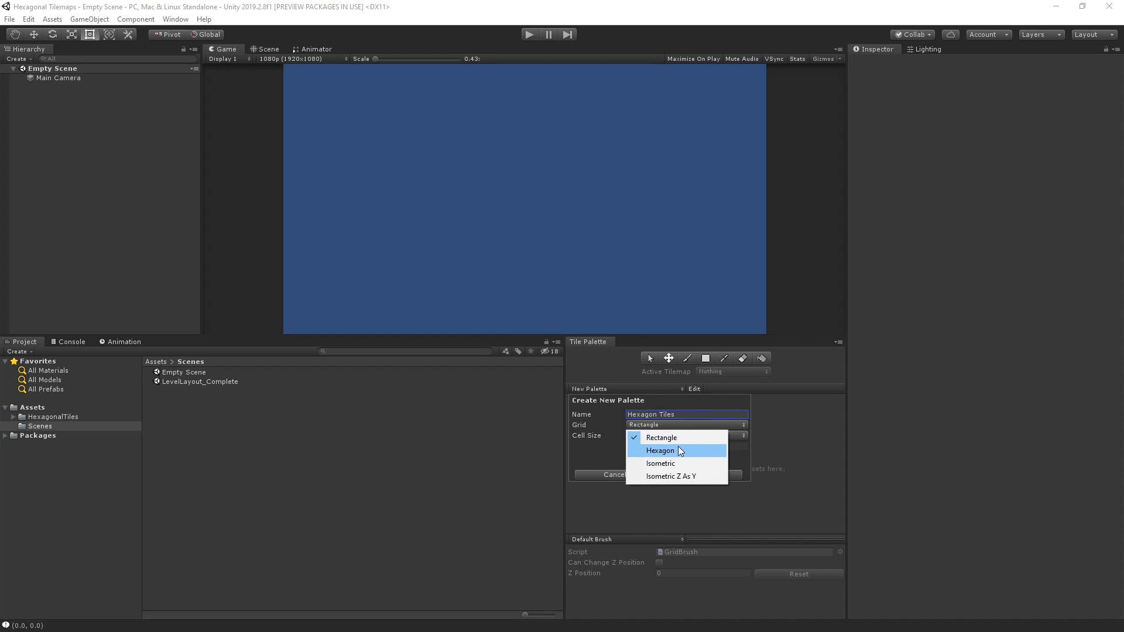
{"action": "left_click", "coordinate": [659, 450]}
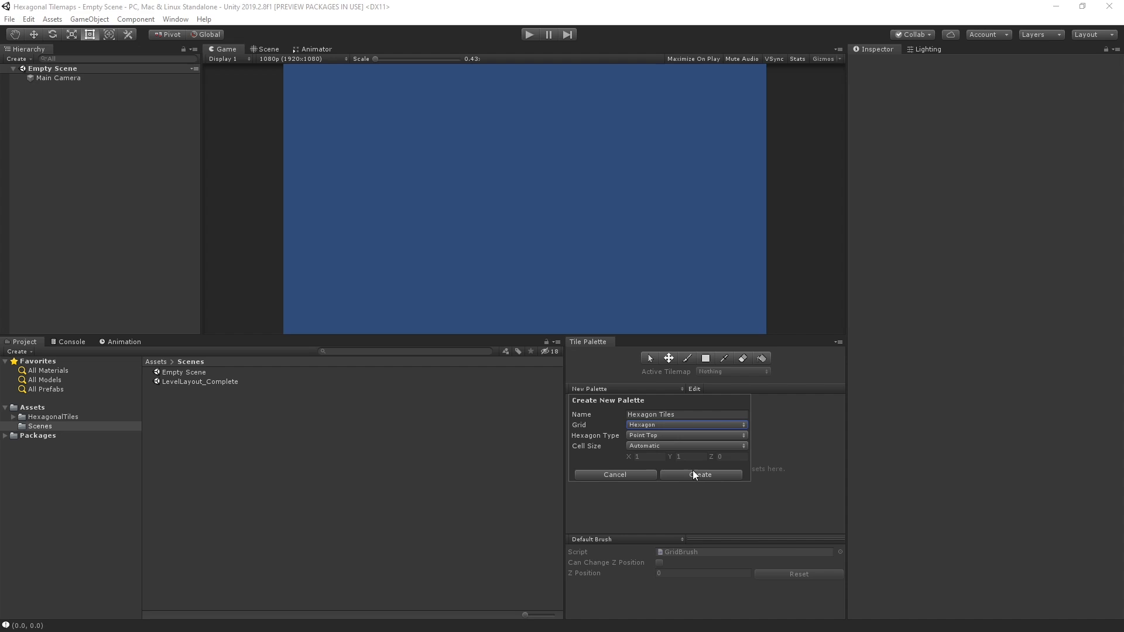
{"action": "left_click", "coordinate": [700, 475]}
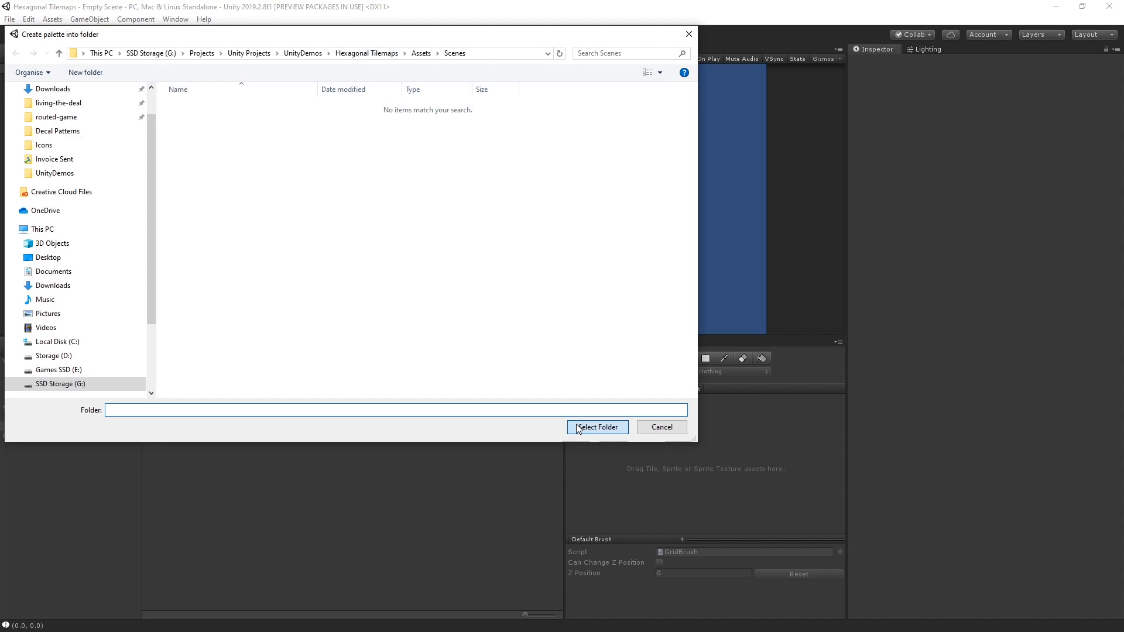
{"action": "left_click", "coordinate": [661, 427]}
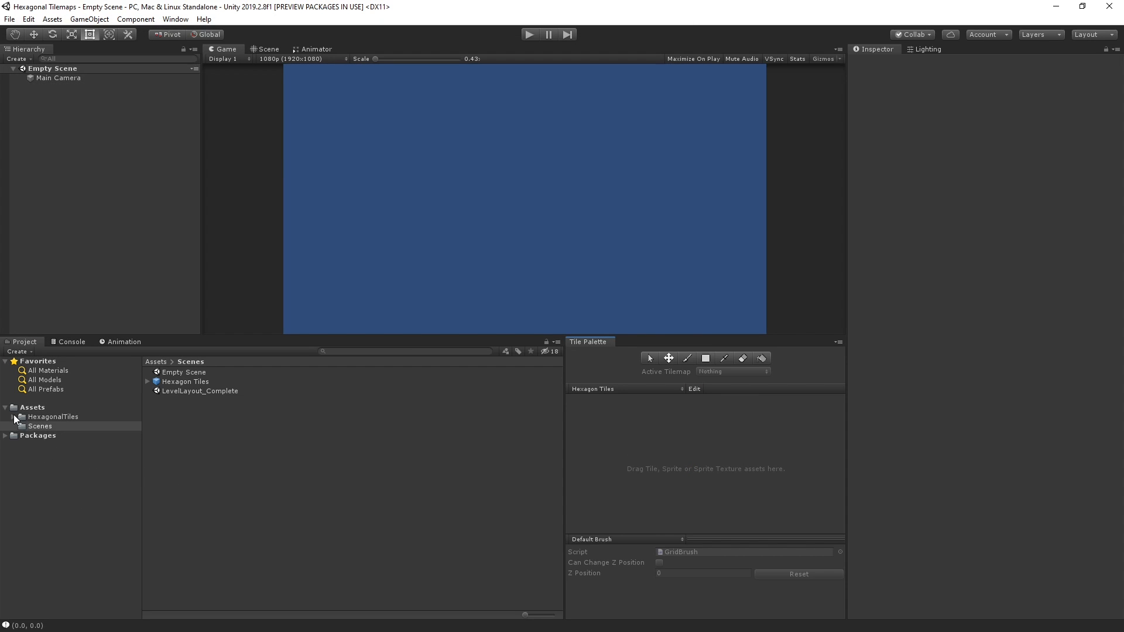
Fill the palette with the hex tile assets from HexagonalTiles/Tiles.
{"action": "left_click", "coordinate": [14, 416]}
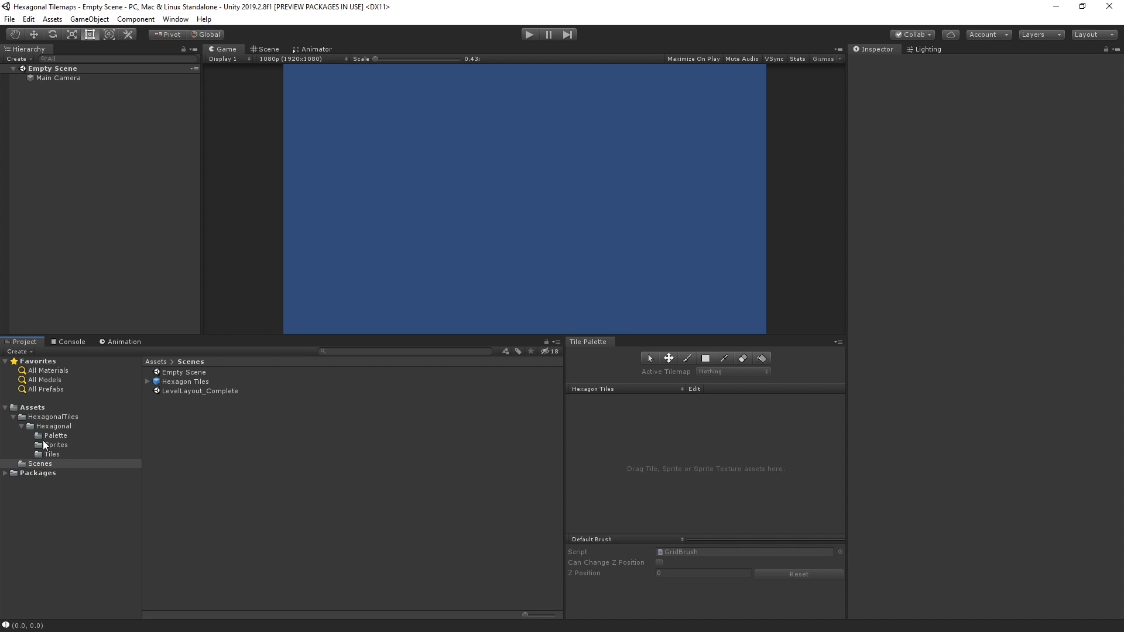
{"action": "left_click", "coordinate": [50, 454]}
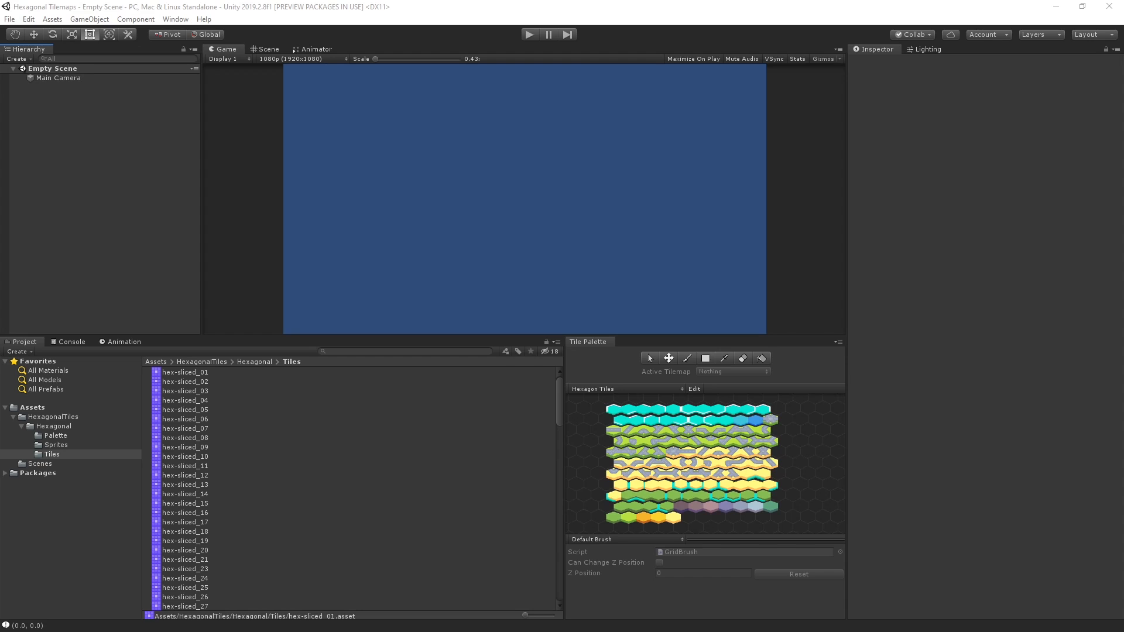
{"action": "left_click", "coordinate": [17, 58]}
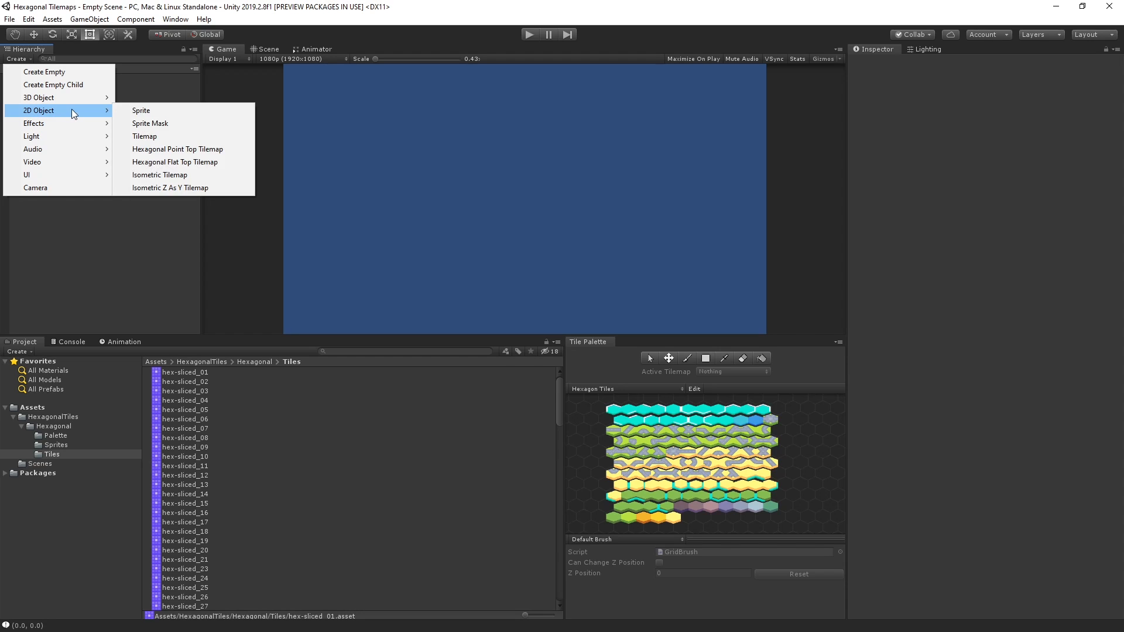
{"action": "mouse_move", "coordinate": [177, 150]}
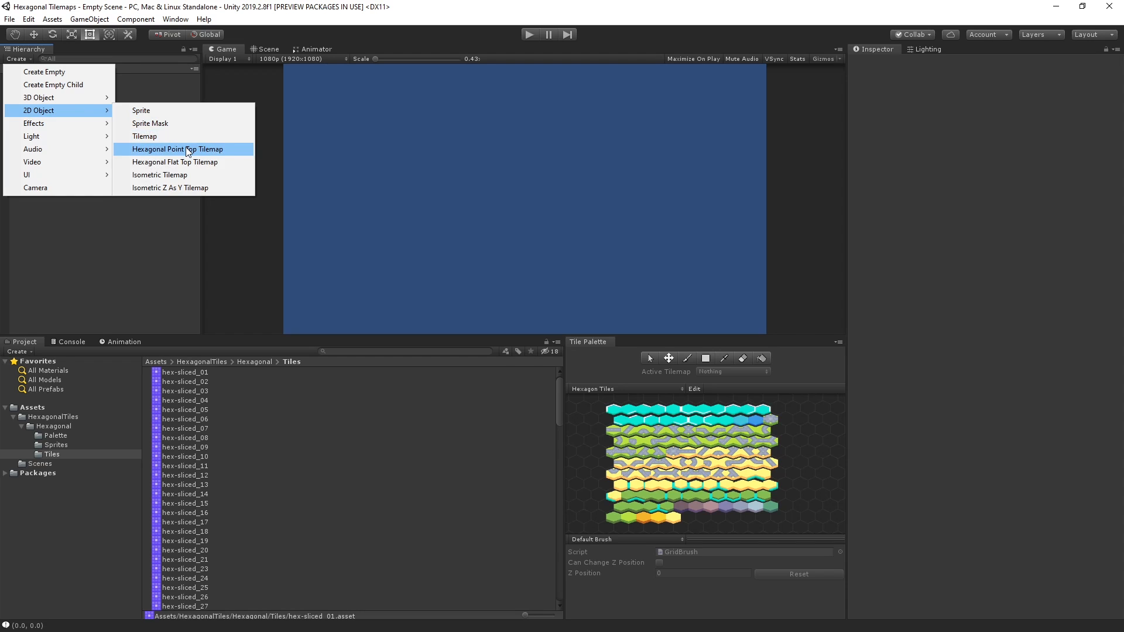
Add a Hexagonal Point Top Tilemap and paint six green grass hexes in the Scene view.
{"action": "left_click", "coordinate": [177, 149]}
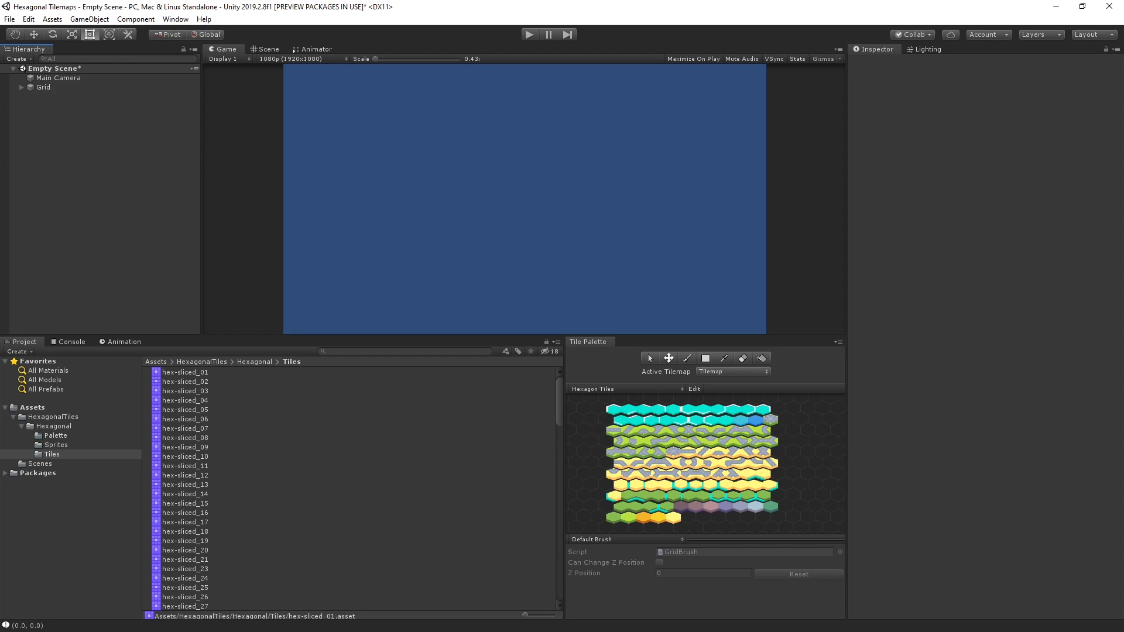
{"action": "mouse_move", "coordinate": [258, 48]}
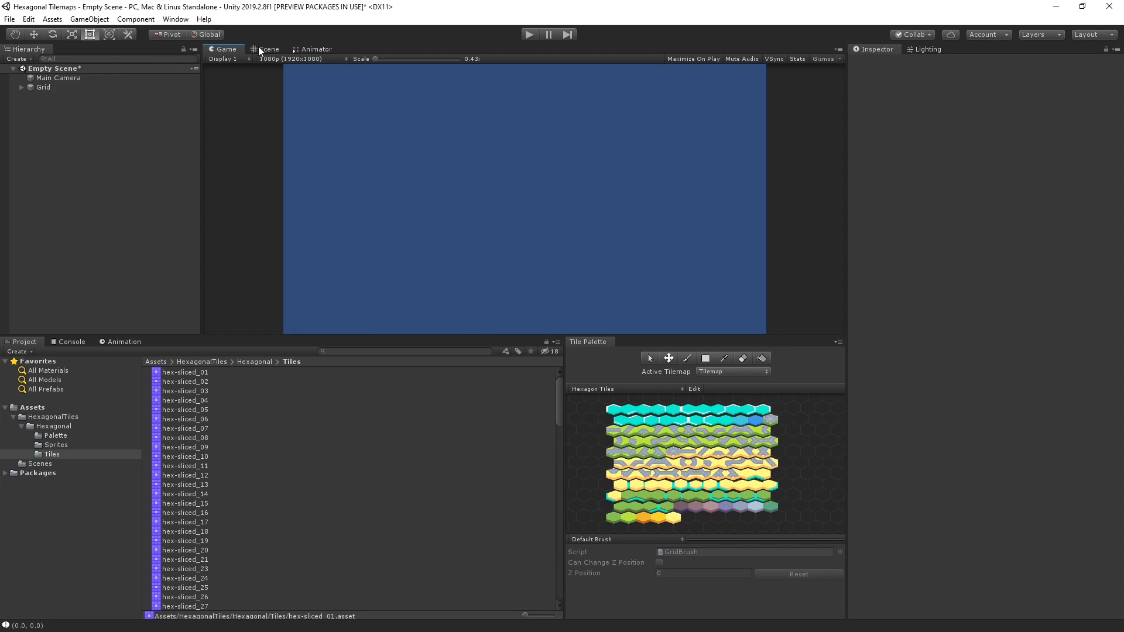
{"action": "left_click", "coordinate": [268, 49]}
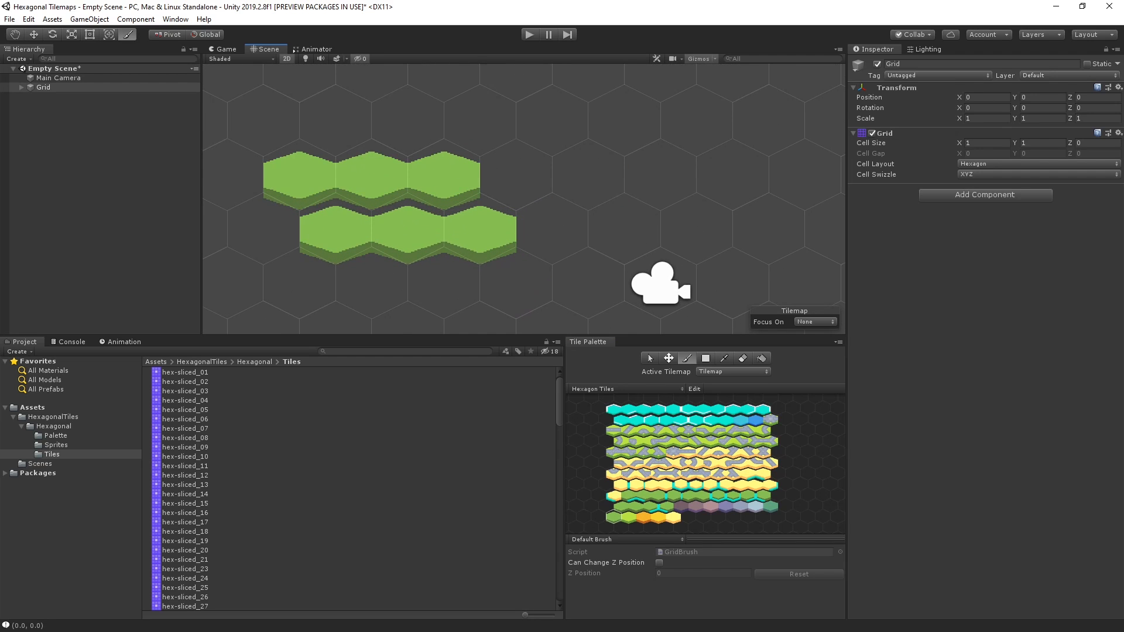
Set the grid cell height to 0.65, paint more green hexes, and open Graphics settings.
{"action": "left_click", "coordinate": [22, 87]}
{"action": "type", "text": "0.65"}
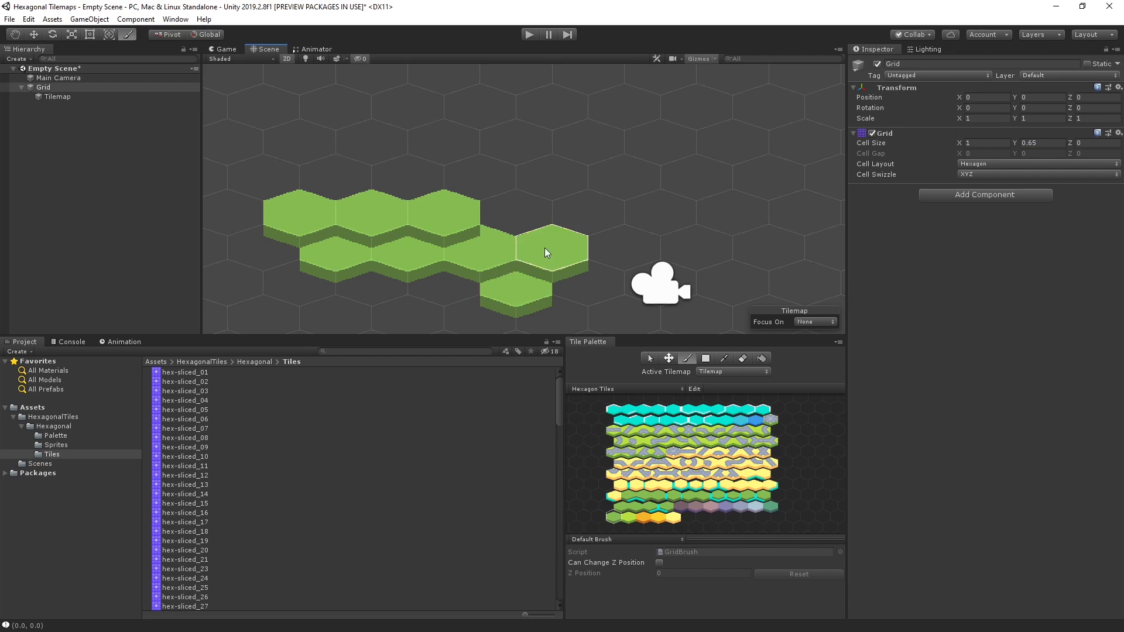
{"action": "left_click", "coordinate": [572, 294]}
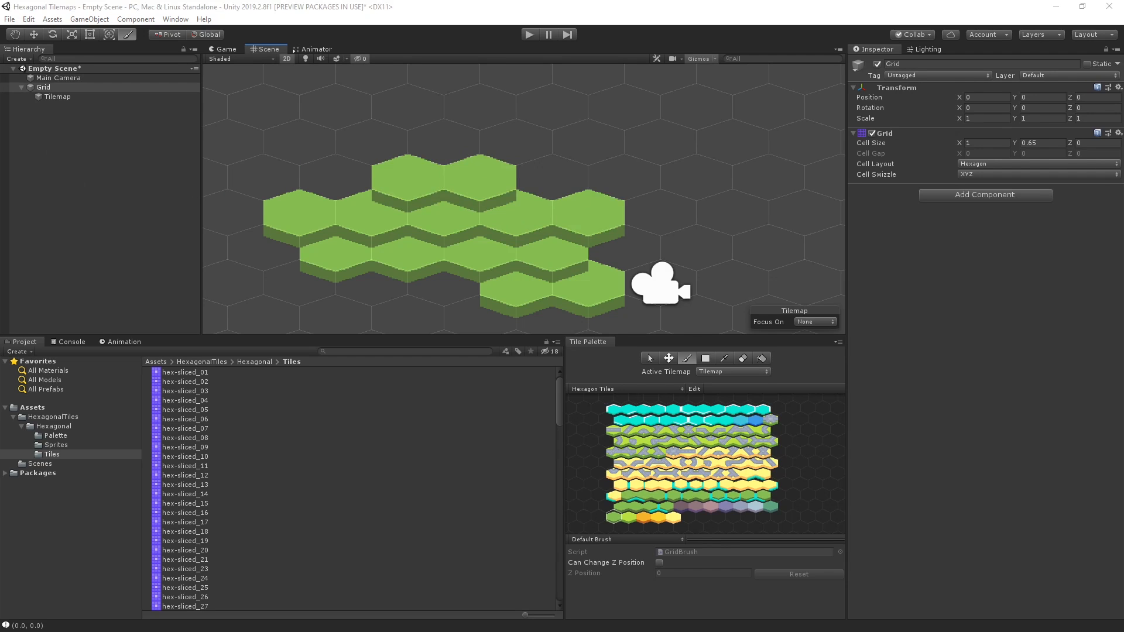
{"action": "left_click", "coordinate": [57, 96]}
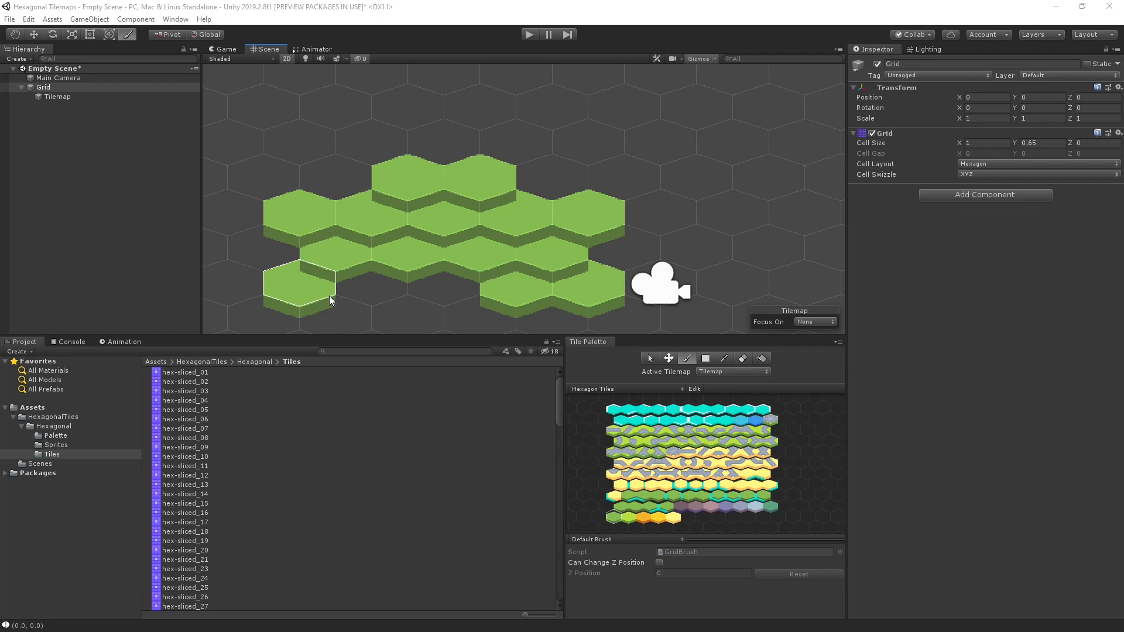
{"action": "left_click", "coordinate": [9, 18]}
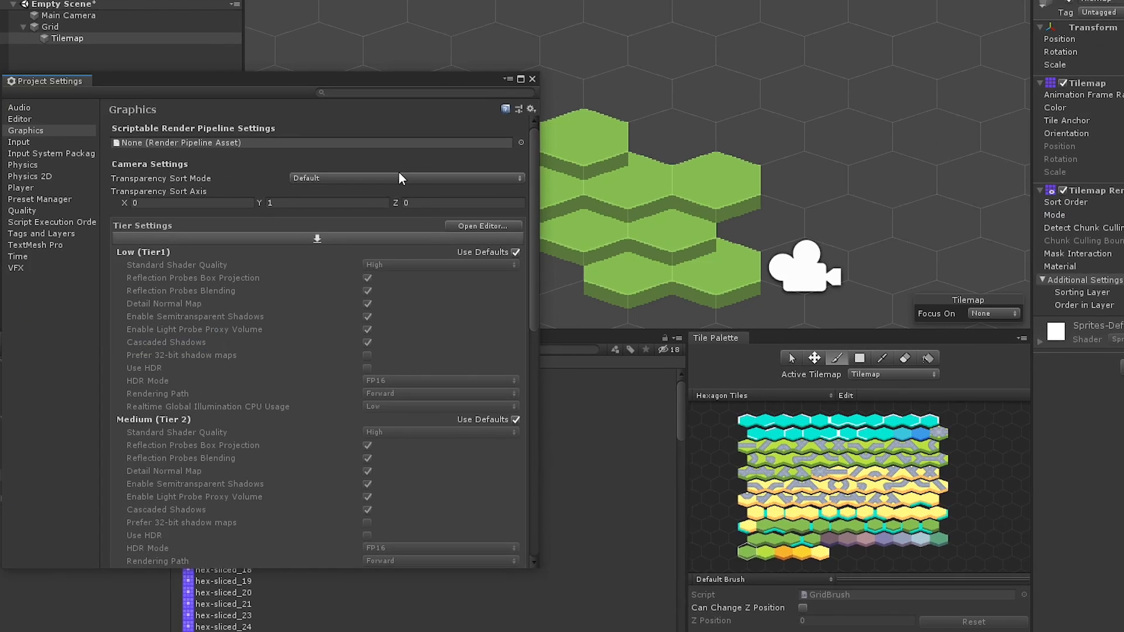
Set Transparency Sort Mode to Custom Axis with Y = 1 and close Project Settings.
{"action": "left_click", "coordinate": [405, 178]}
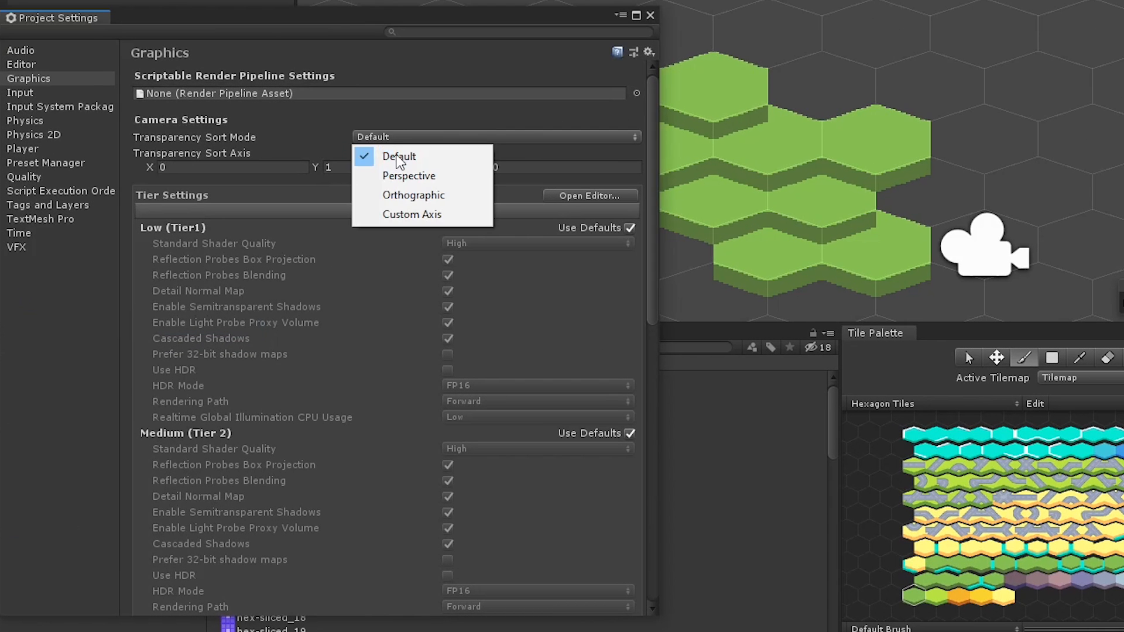
{"action": "left_click", "coordinate": [412, 214]}
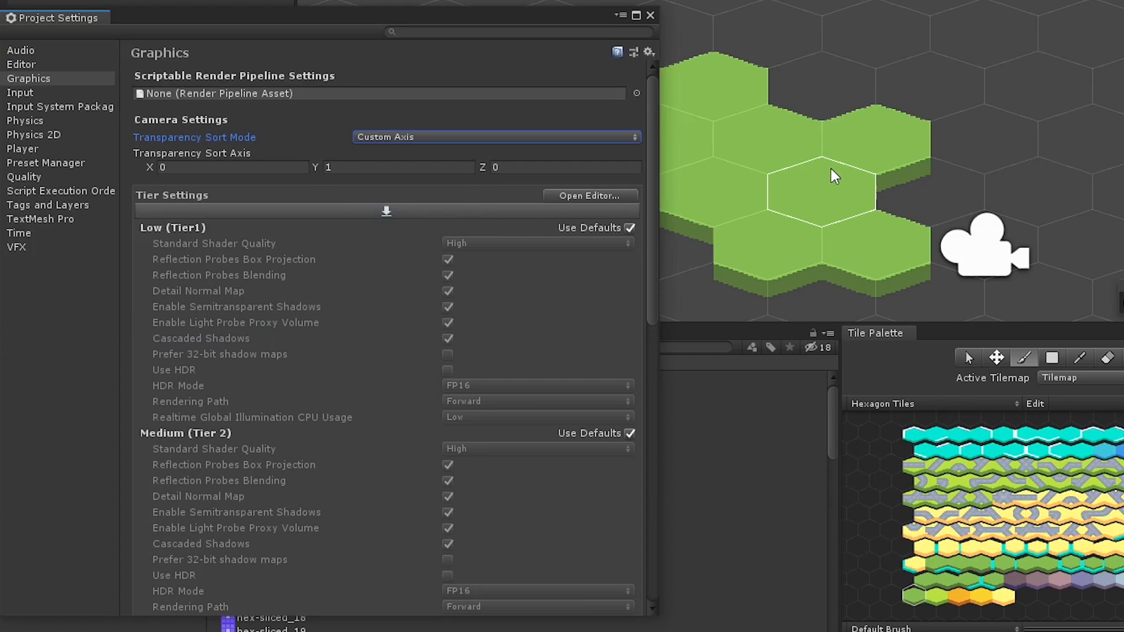
{"action": "left_click", "coordinate": [636, 15]}
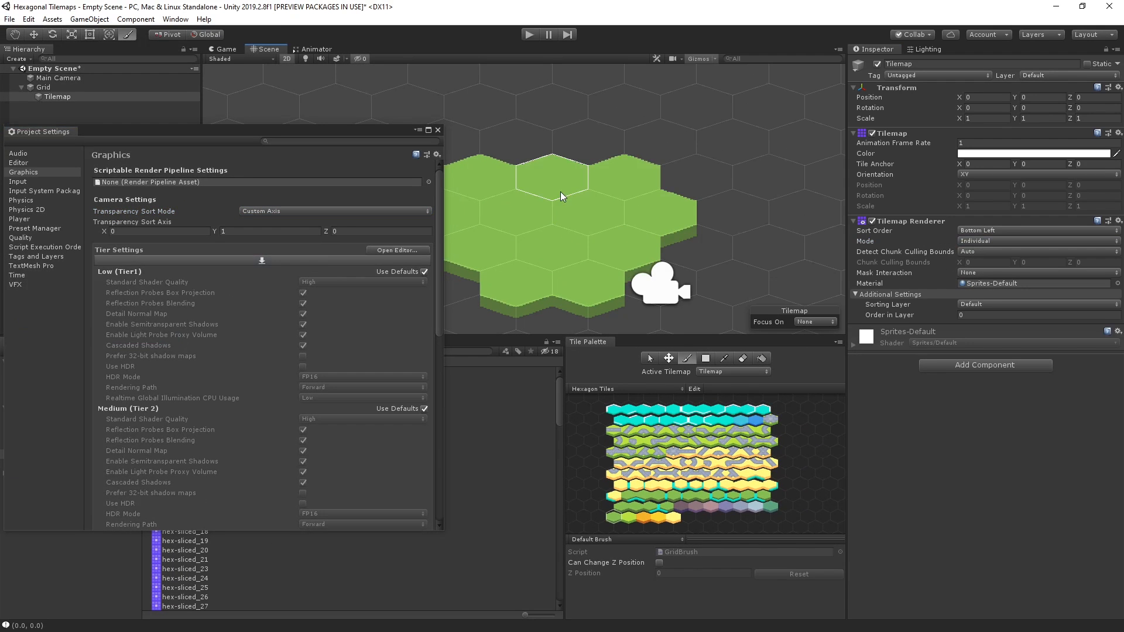
{"action": "left_click", "coordinate": [437, 130]}
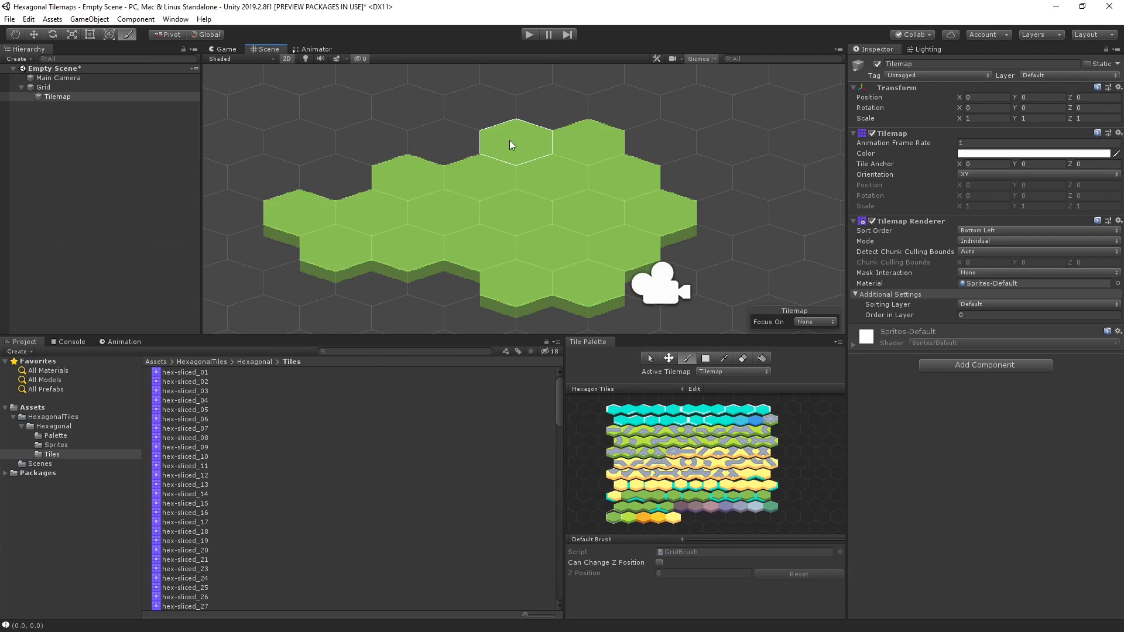
Open the LevelLayout_Complete scene from Assets/Scenes.
{"action": "left_click", "coordinate": [358, 283]}
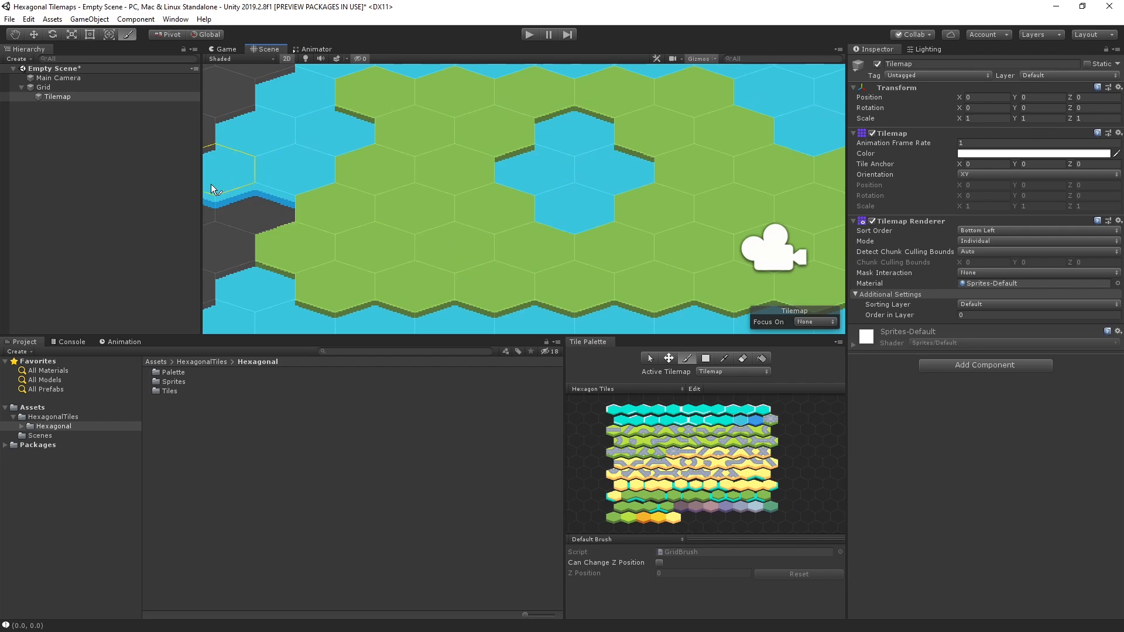
{"action": "double_click", "coordinate": [200, 431]}
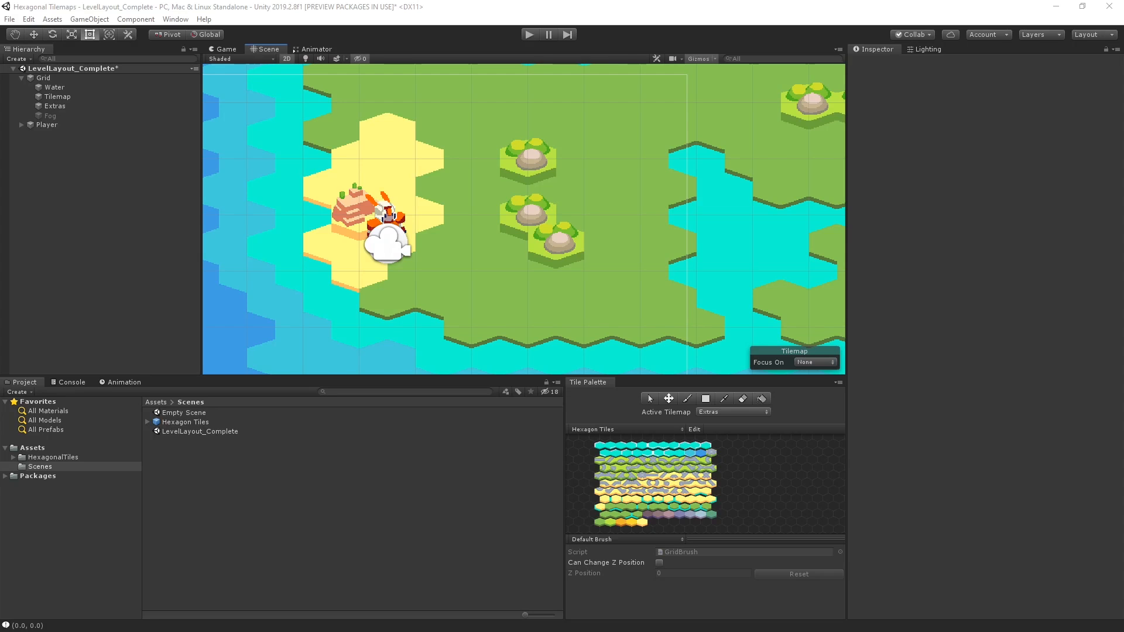
Play-test the player hopping across hexes, stop, and open the MovementController script.
{"action": "left_click", "coordinate": [530, 34]}
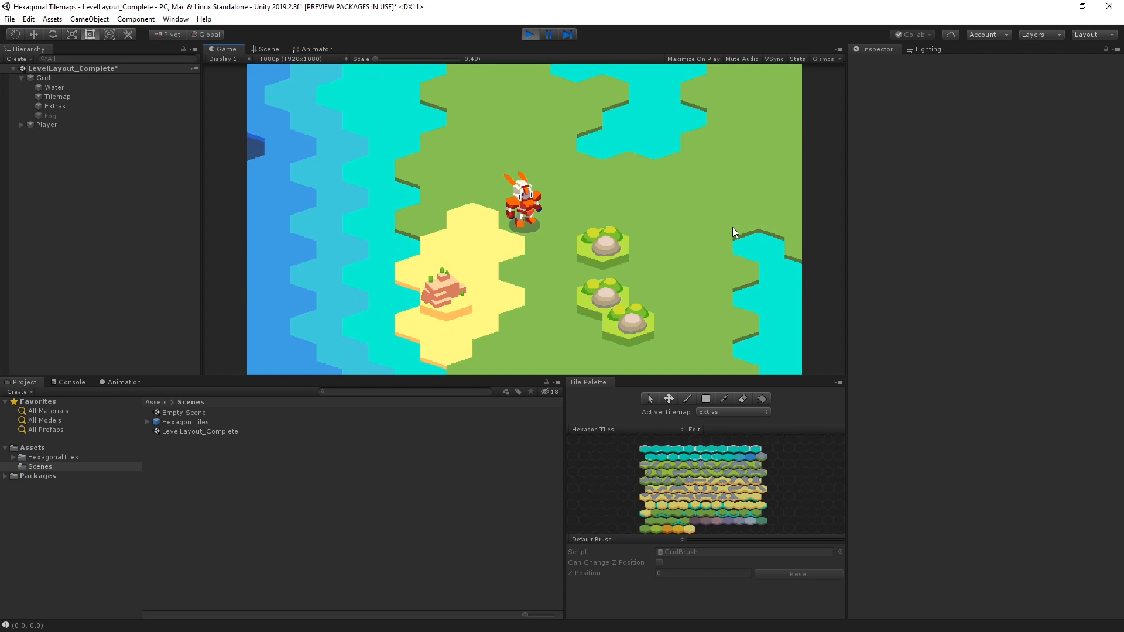
{"action": "left_click", "coordinate": [530, 34]}
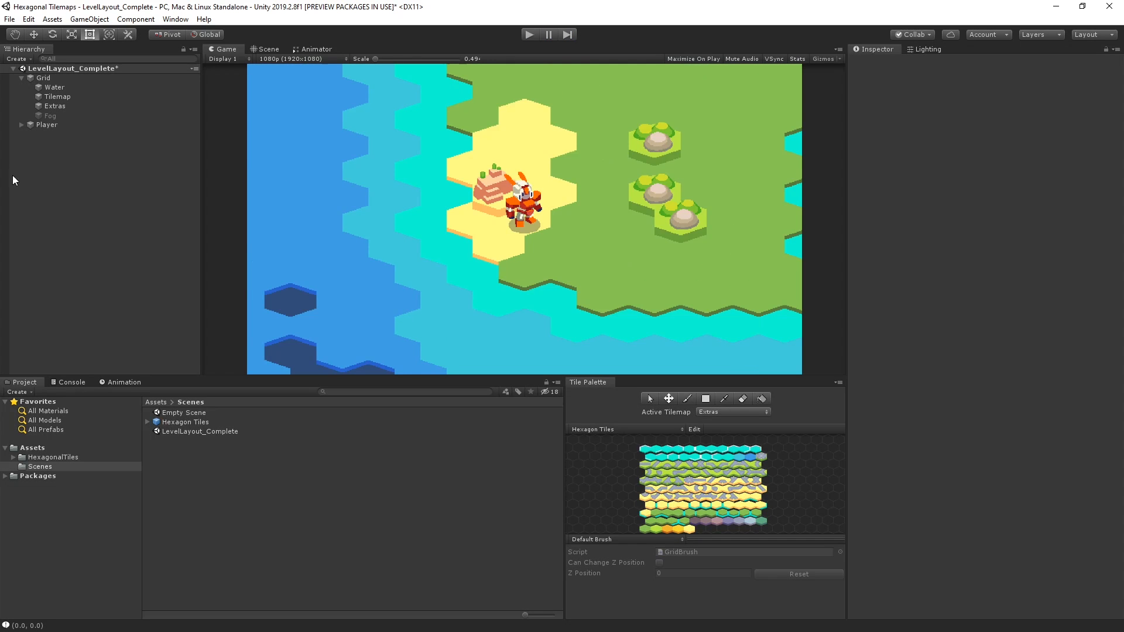
{"action": "left_click", "coordinate": [47, 124]}
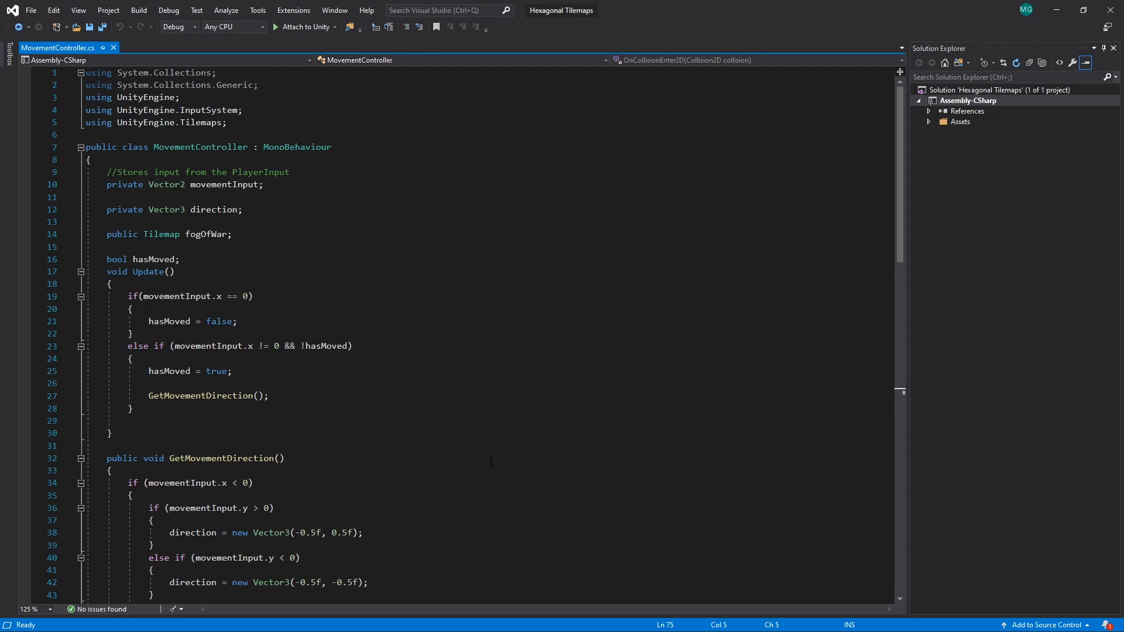
Scroll through the movement code in MovementController.cs in Visual Studio.
{"action": "scroll", "scroll_direction": "down", "scroll_amount": 3}
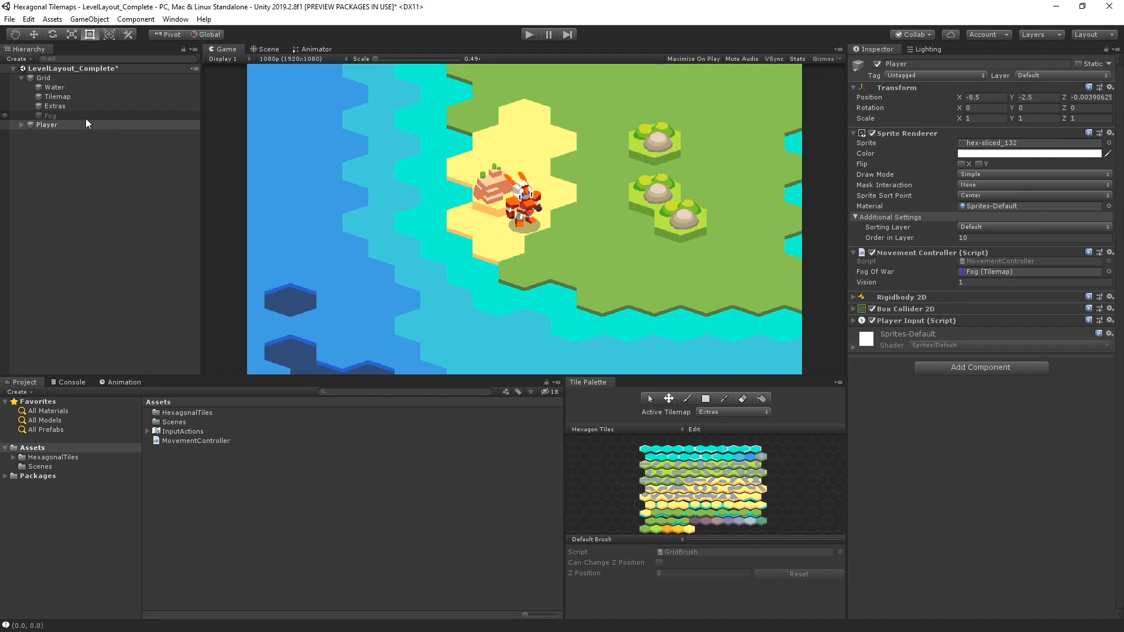
Enable the Fog GameObject and select it to inspect its Tilemap Renderer.
{"action": "left_click", "coordinate": [50, 116]}
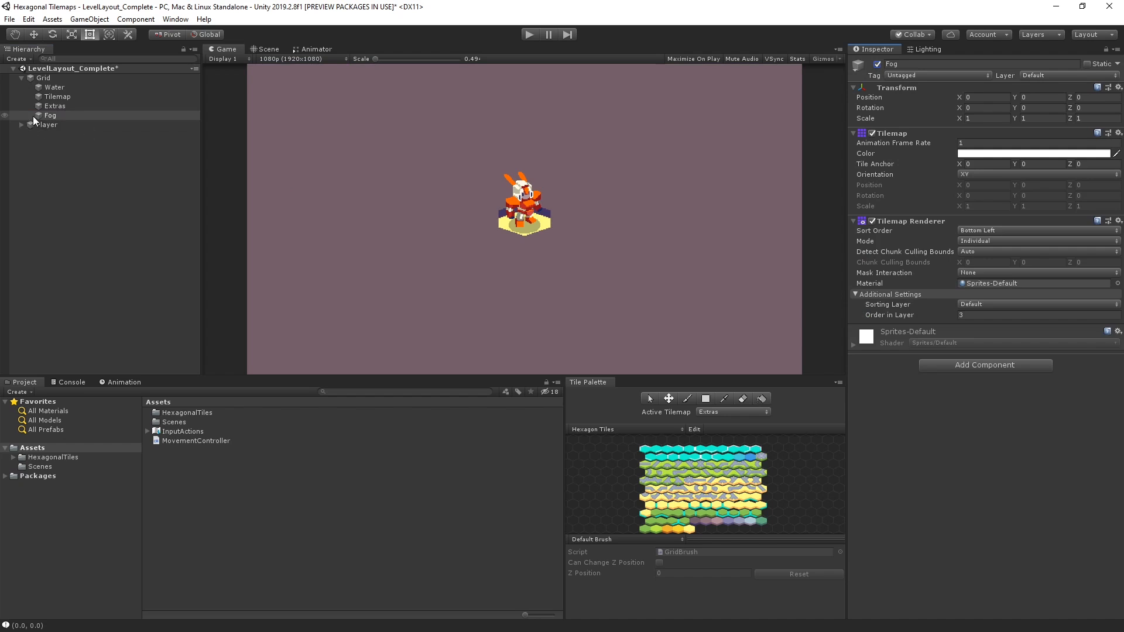
{"action": "left_click", "coordinate": [46, 125]}
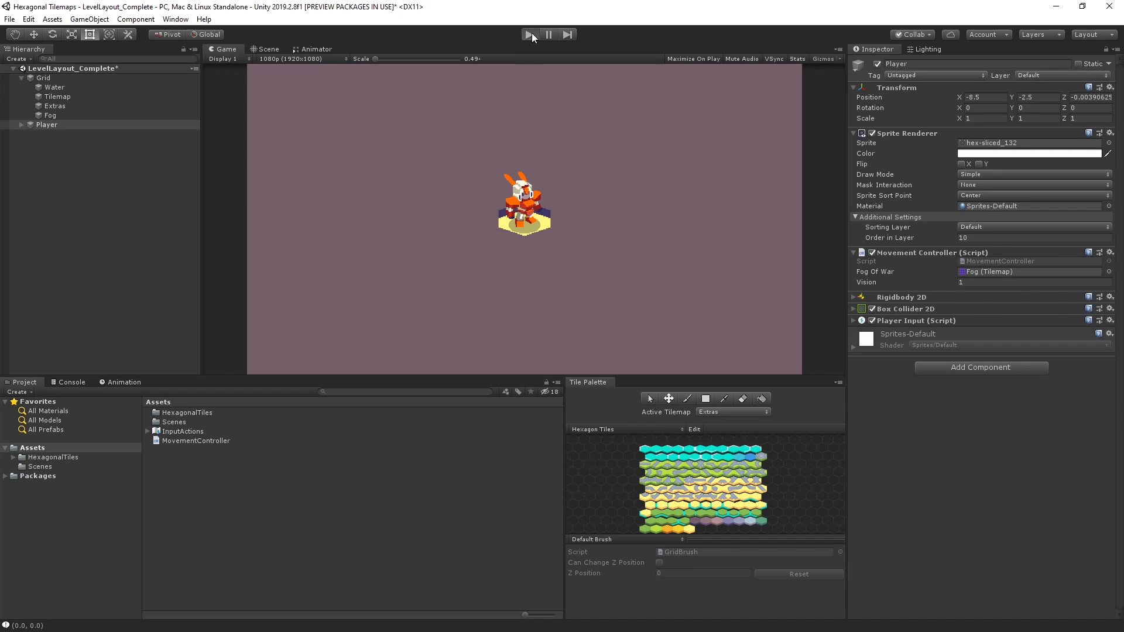
Play-test fog clearing around the moving player and set the player's Vision to 5.
{"action": "left_click", "coordinate": [530, 34]}
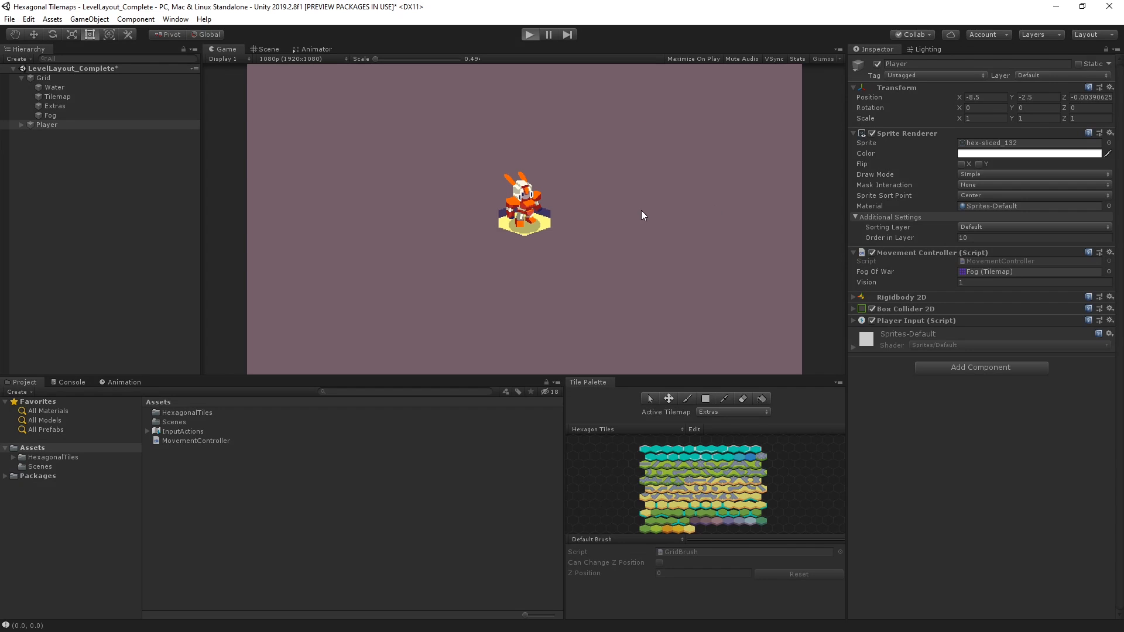
{"action": "left_click", "coordinate": [530, 34]}
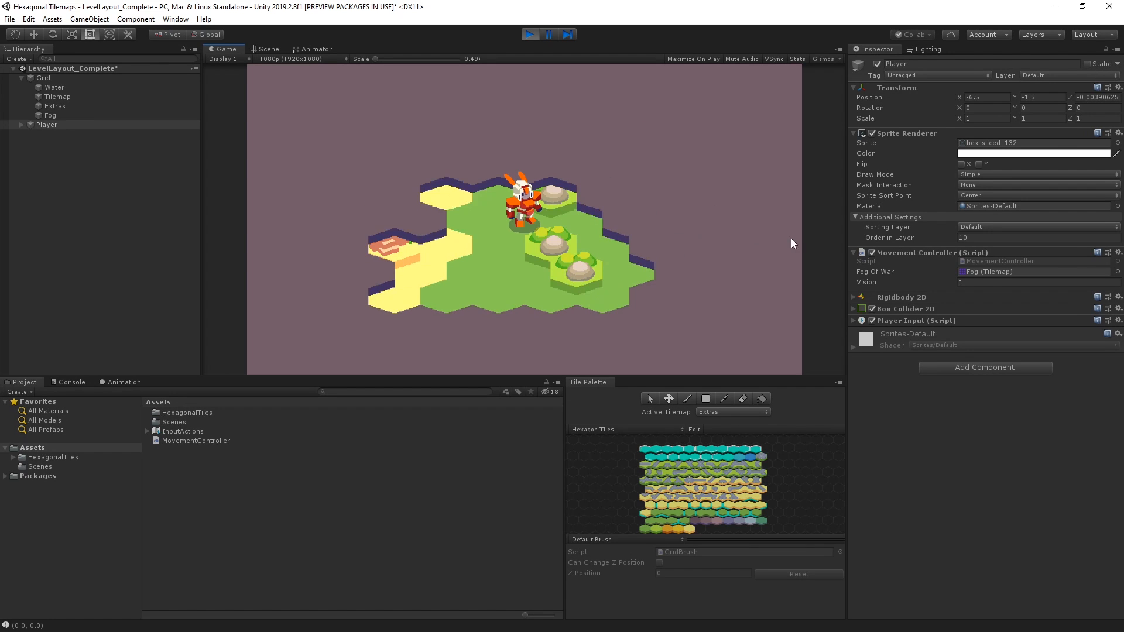
{"action": "left_click", "coordinate": [1036, 282]}
{"action": "type", "text": "3"}
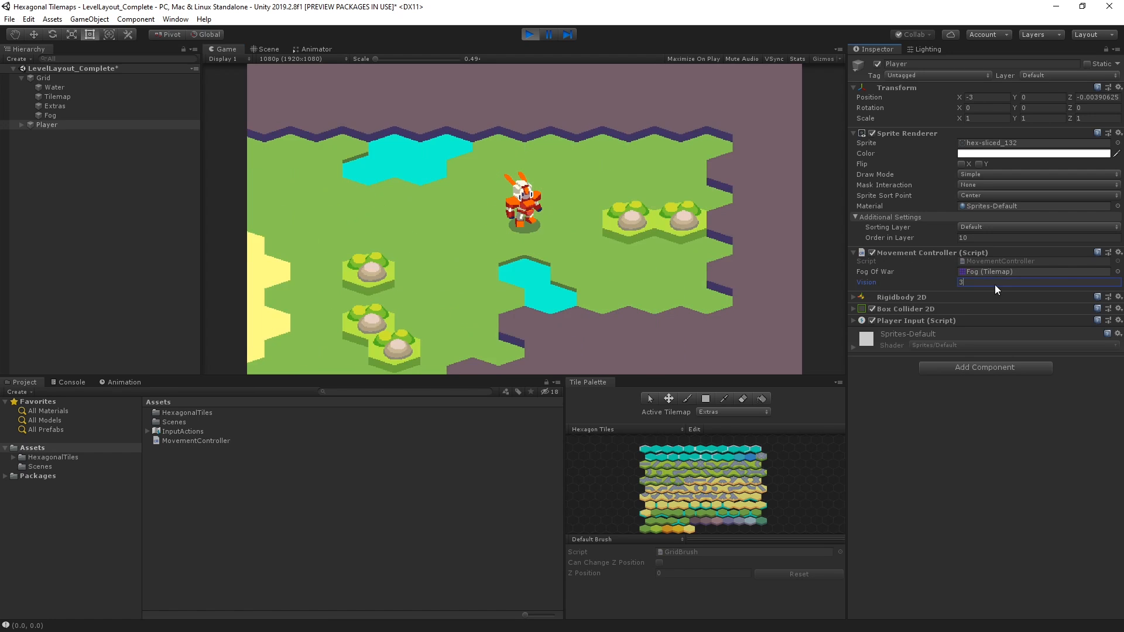
{"action": "type", "text": "5"}
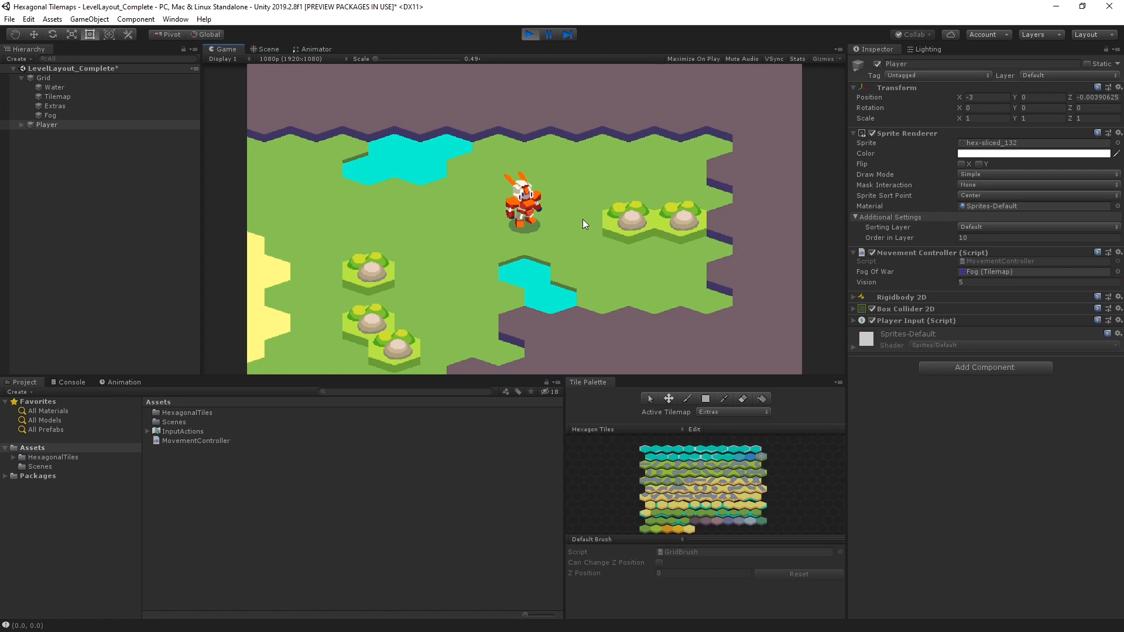